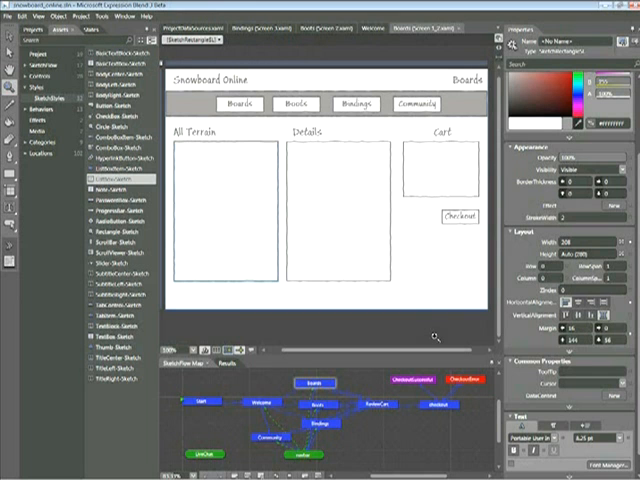
mouse_move(208, 196)
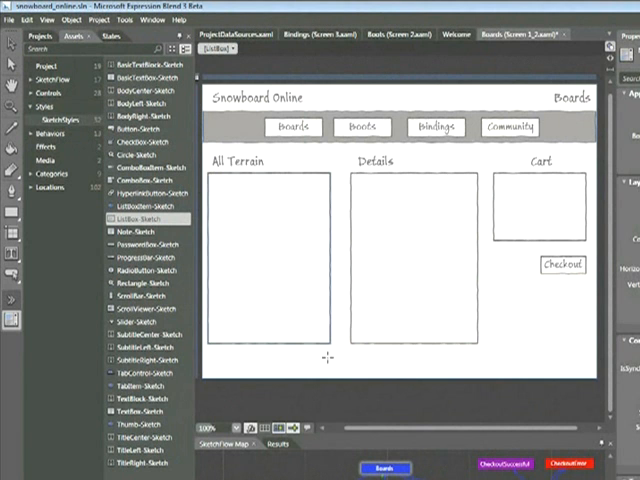
mouse_move(330, 356)
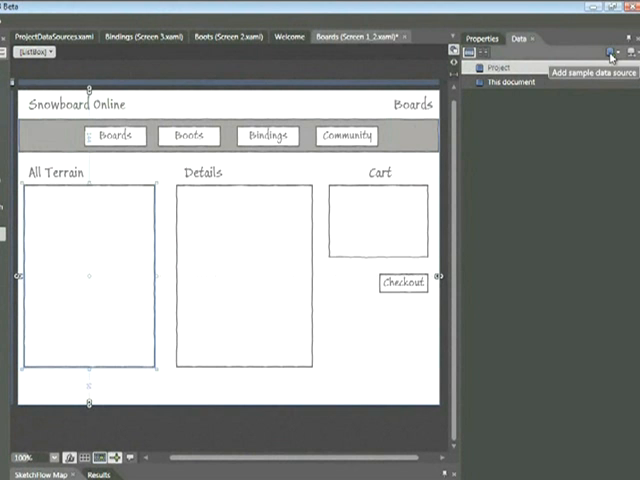
Step: Define a new project-level sample data source named snowboardData from the Data panel
left_click(610, 52)
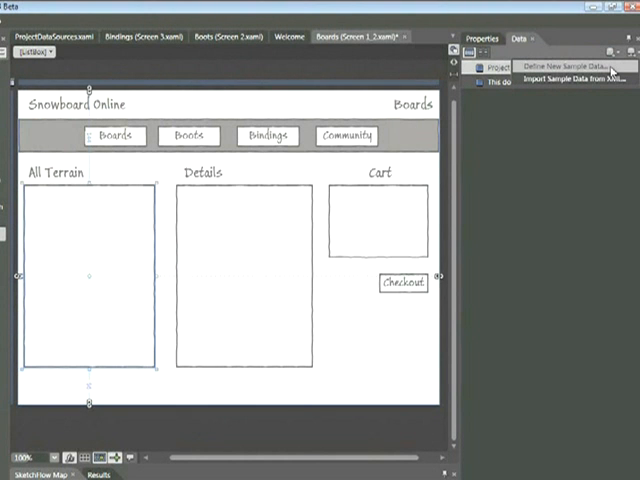
left_click(564, 68)
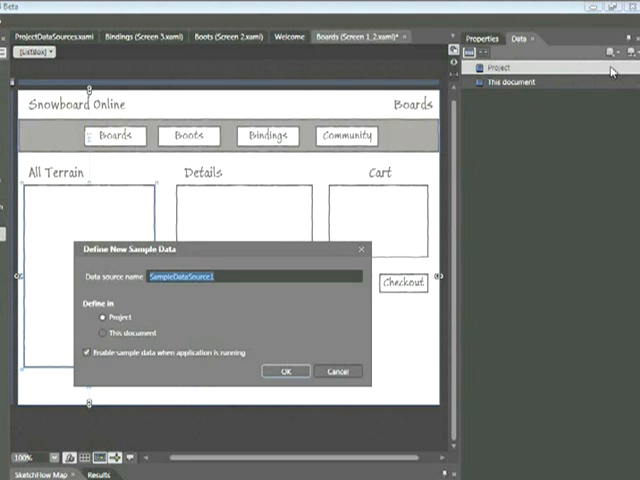
type("snowboardData")
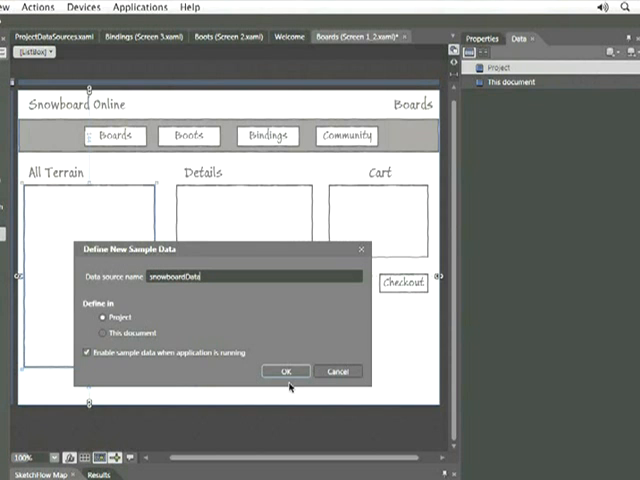
left_click(284, 372)
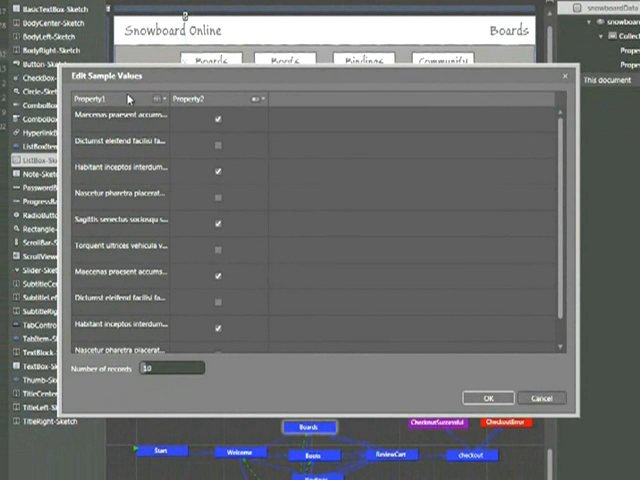
mouse_move(224, 98)
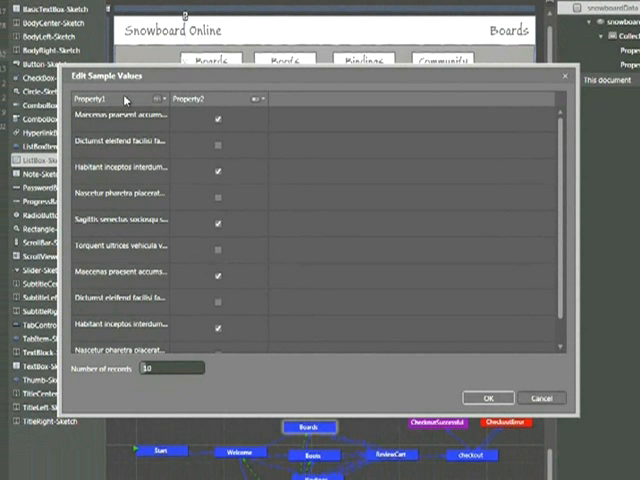
mouse_move(128, 116)
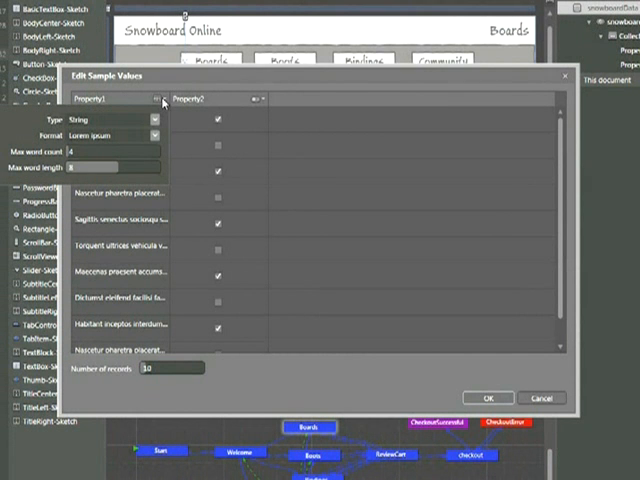
Step: Make Property1 an Image property fed from the Snowboards_Files folder
left_click(152, 120)
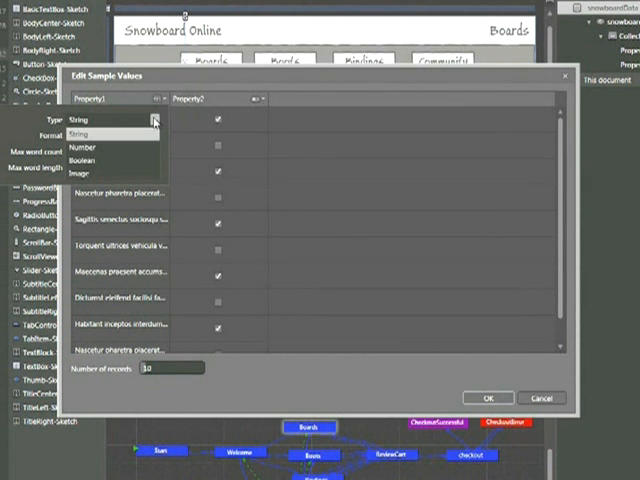
left_click(80, 174)
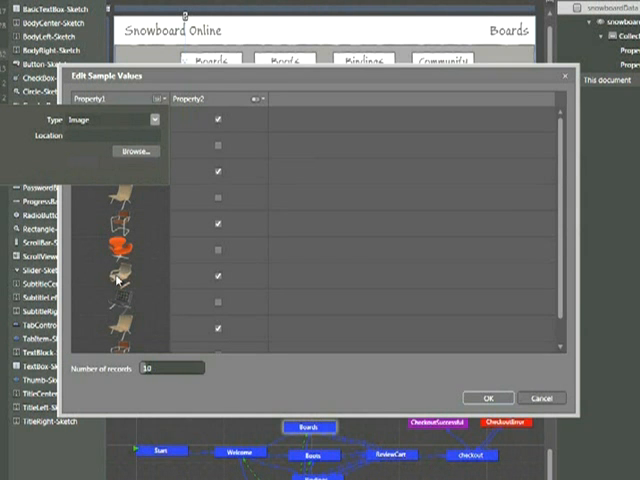
mouse_move(116, 280)
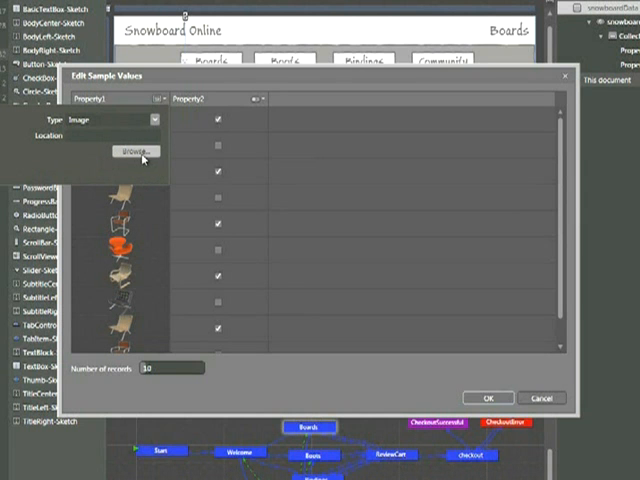
left_click(124, 152)
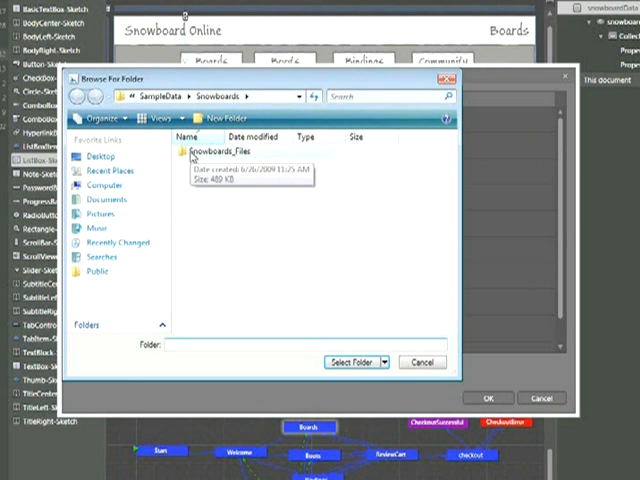
double_click(212, 152)
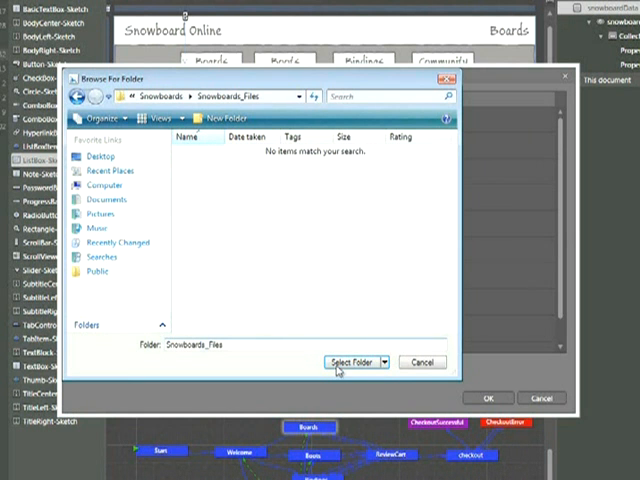
left_click(354, 362)
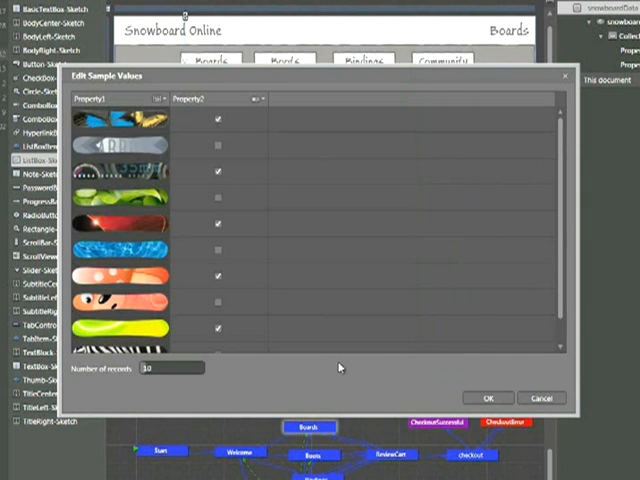
mouse_move(338, 356)
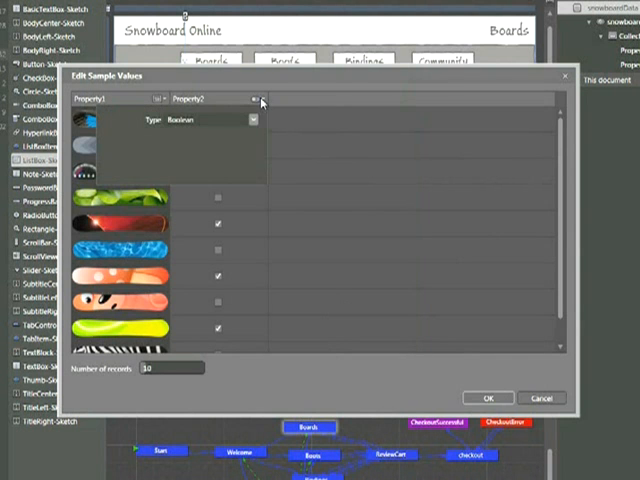
Step: Make Property2 a String property and confirm the sample values
left_click(252, 120)
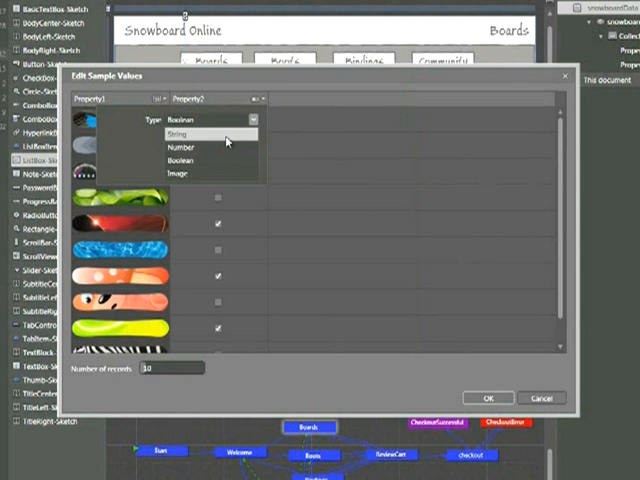
left_click(178, 132)
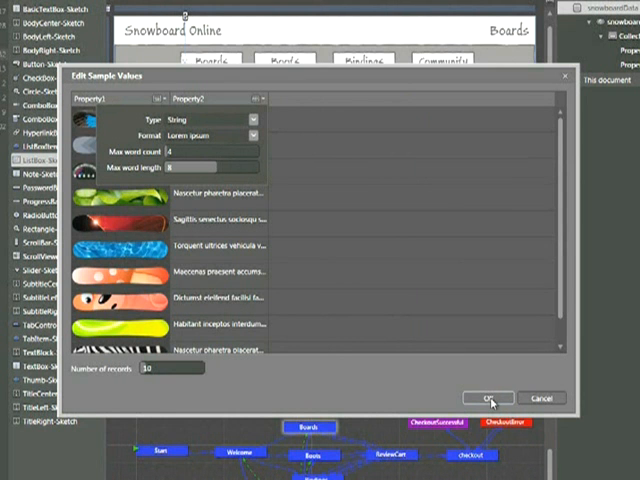
left_click(488, 398)
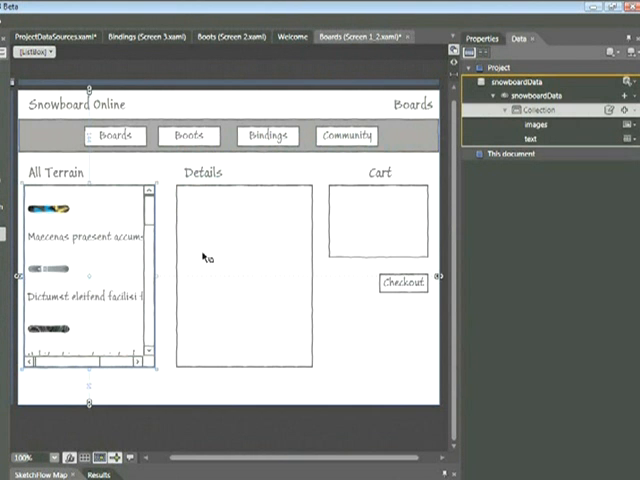
mouse_move(176, 320)
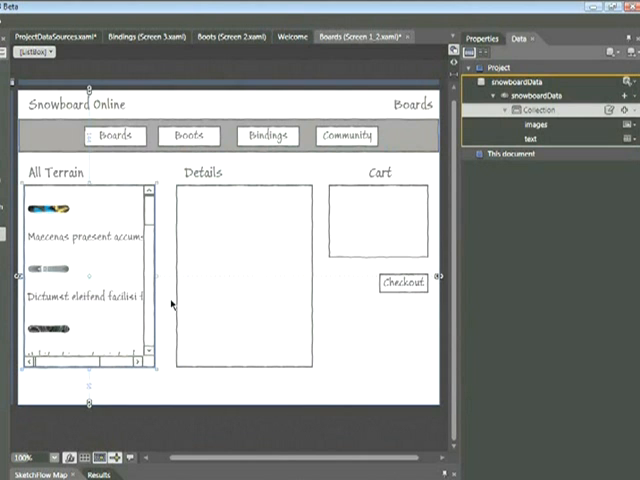
mouse_move(82, 292)
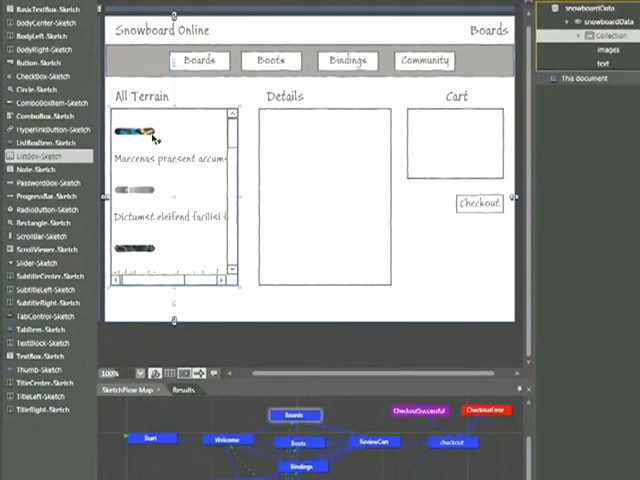
Step: Edit the All Terrain list box's generated item template and select its Image element
right_click(188, 184)
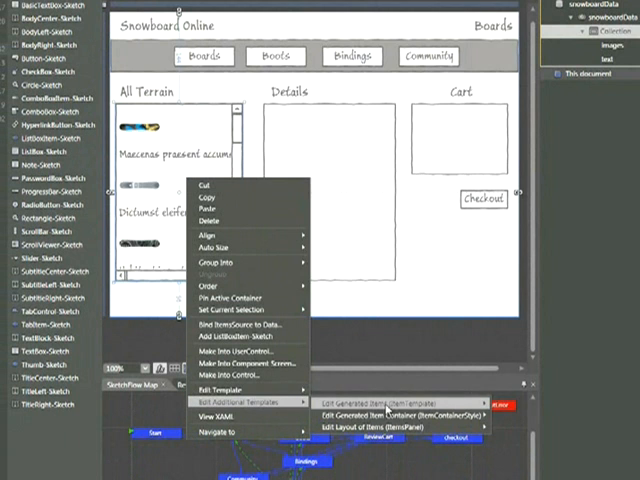
mouse_move(390, 400)
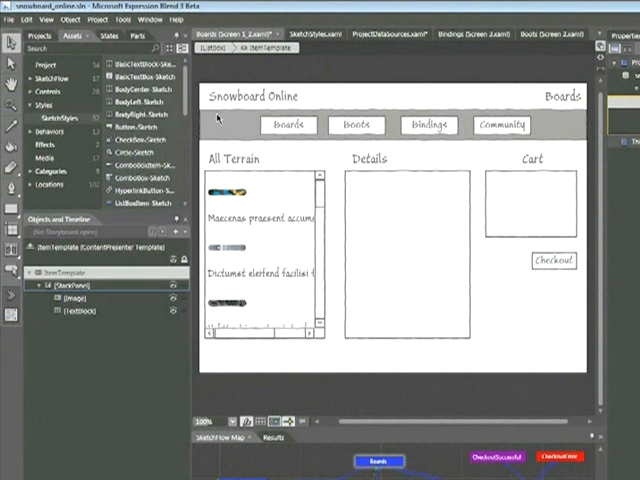
mouse_move(98, 360)
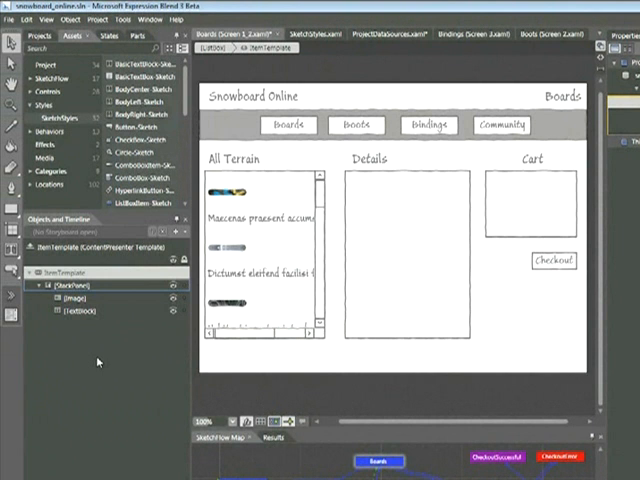
mouse_move(84, 360)
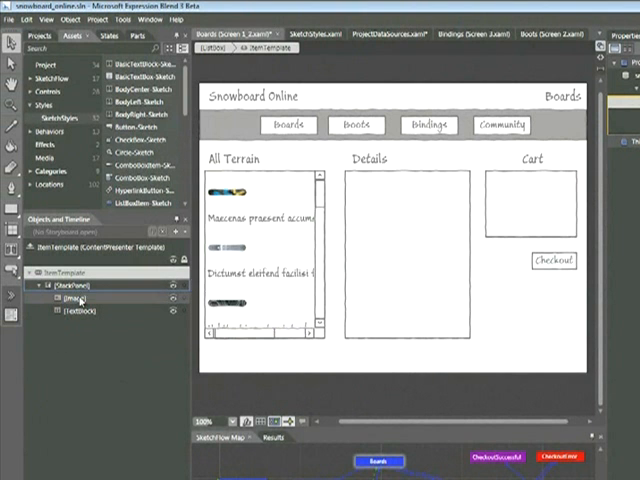
left_click(80, 310)
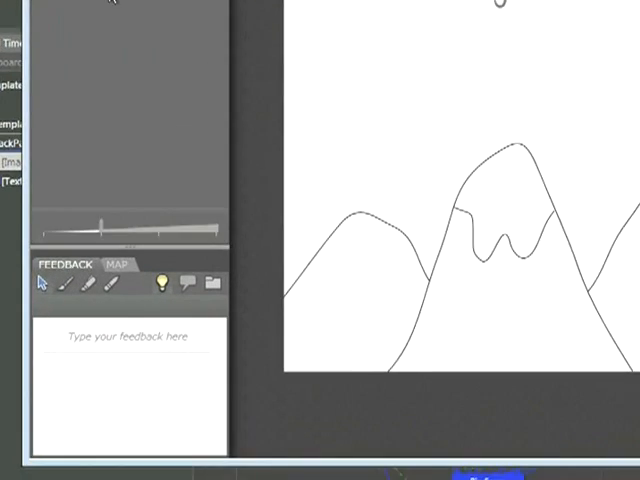
Step: Navigate via the MAP to the Boards screen and scroll its All Terrain list
left_click(116, 280)
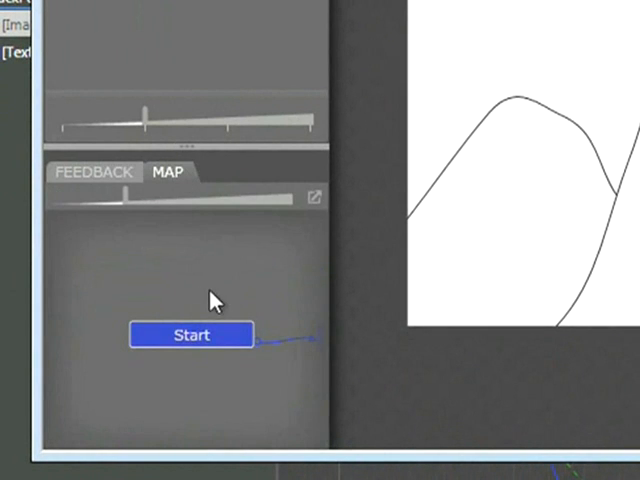
left_click(190, 334)
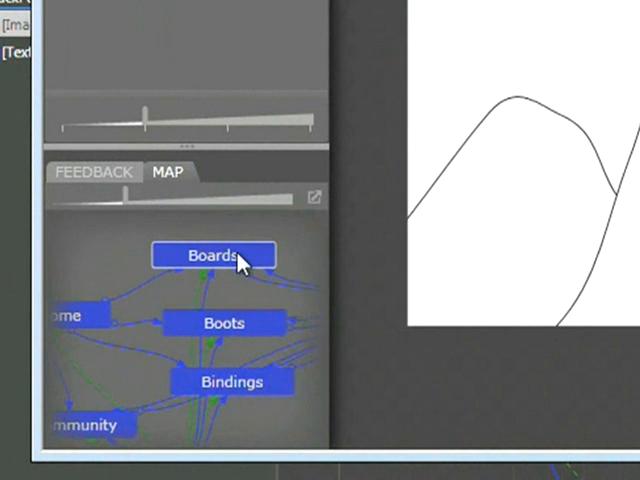
left_click(212, 256)
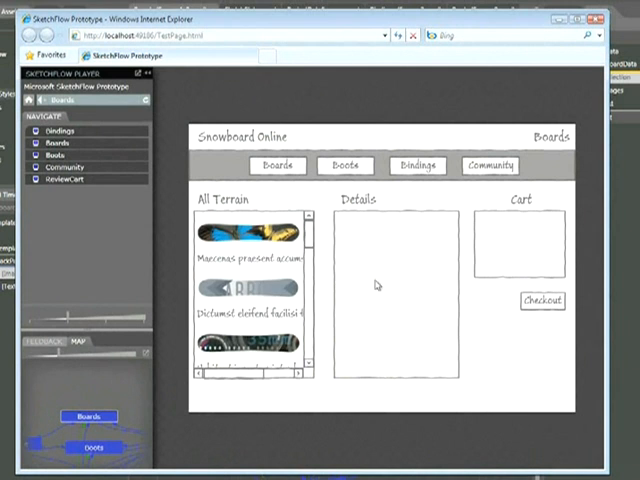
scroll("down", 3)
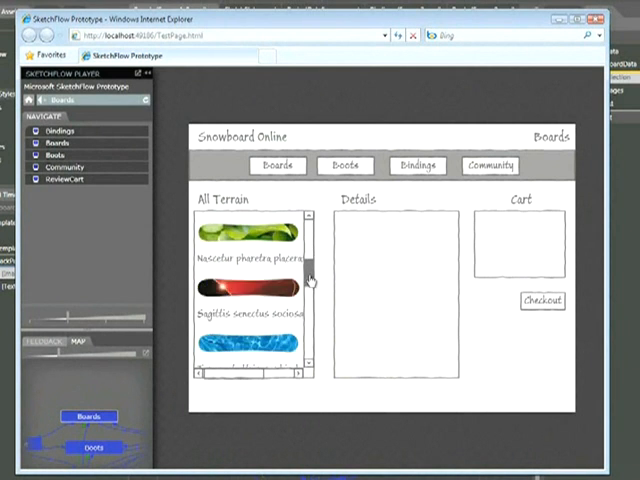